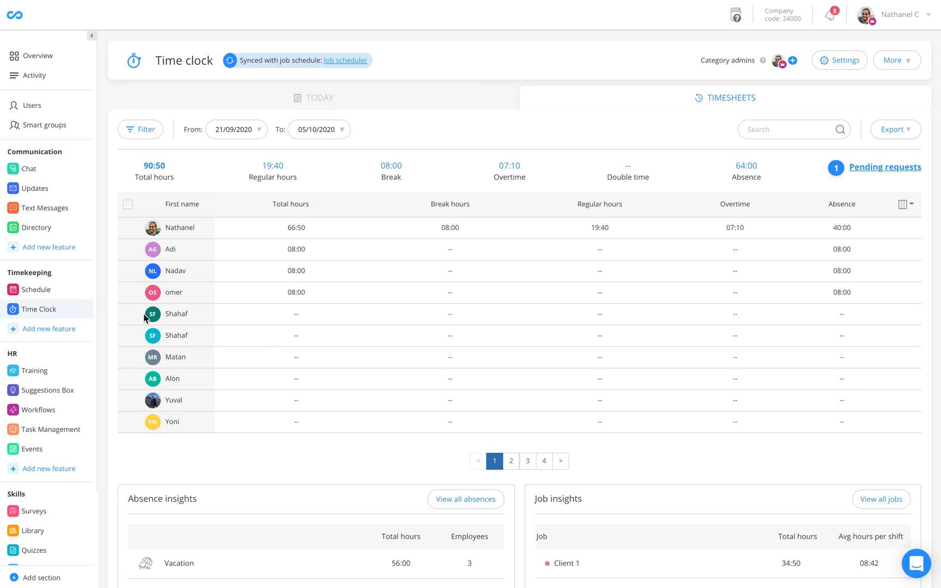
{"action": "mouse_move", "coordinate": [681, 121]}
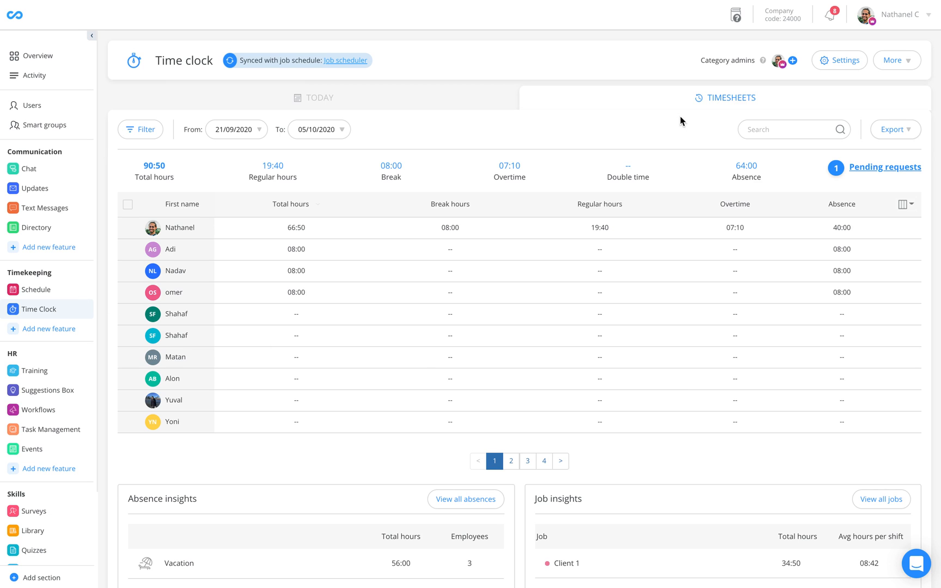
{"action": "mouse_move", "coordinate": [737, 98]}
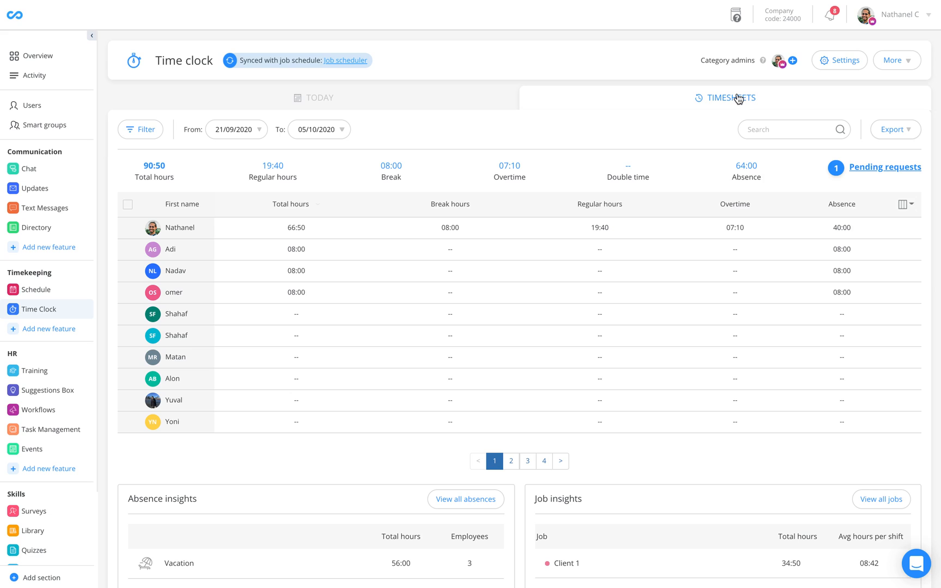
{"action": "mouse_move", "coordinate": [342, 125]}
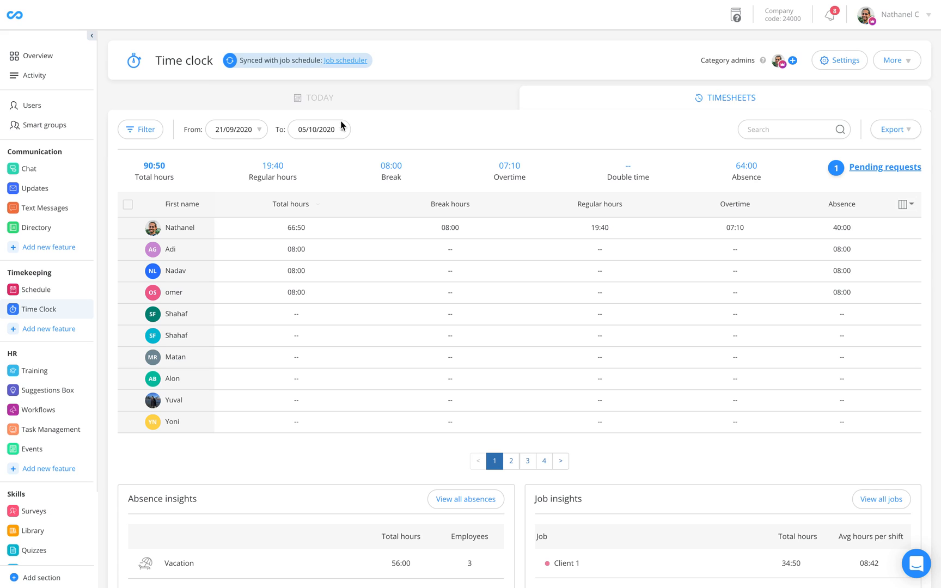
Set the timesheet start date to 01/09/2020 and begin changing the end date.
{"action": "left_click", "coordinate": [235, 129]}
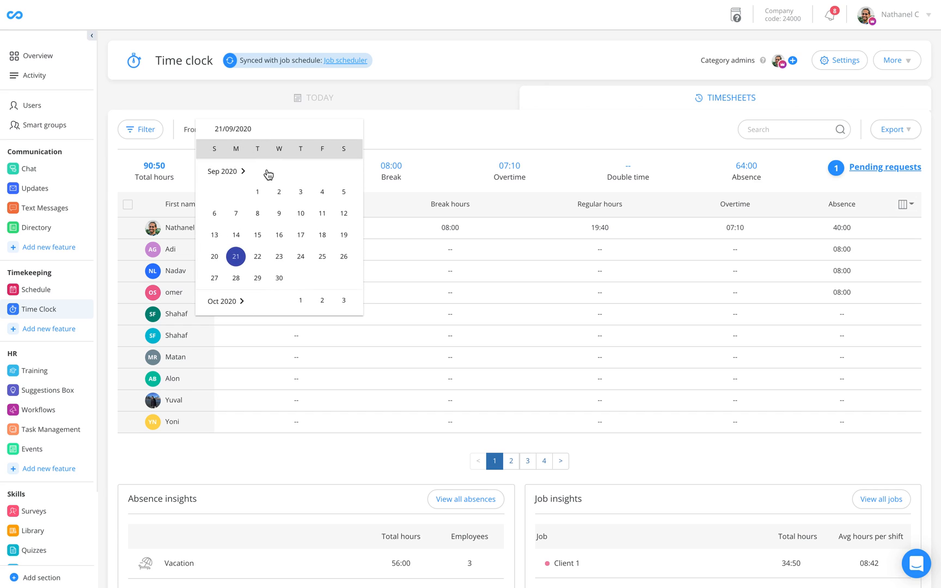
{"action": "left_click", "coordinate": [257, 192]}
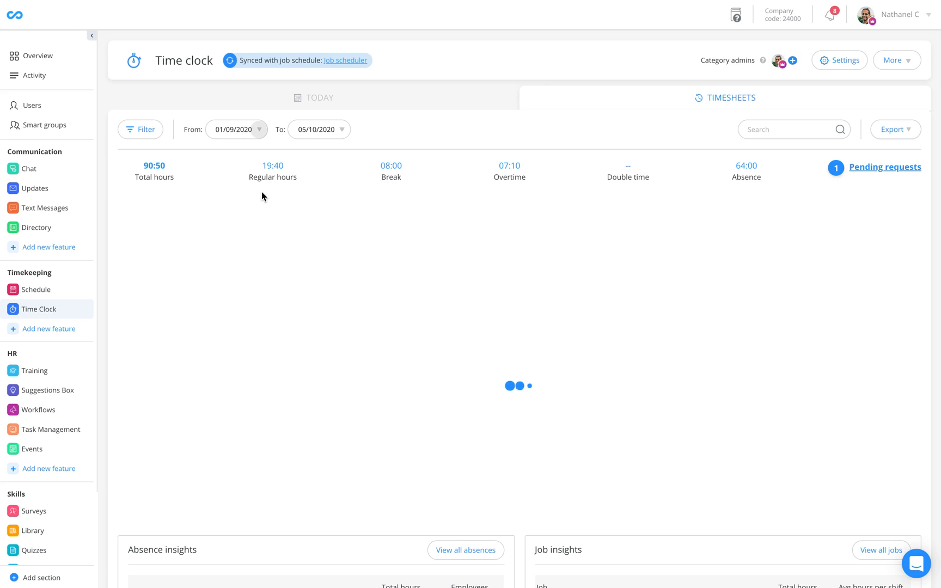
{"action": "left_click", "coordinate": [319, 130]}
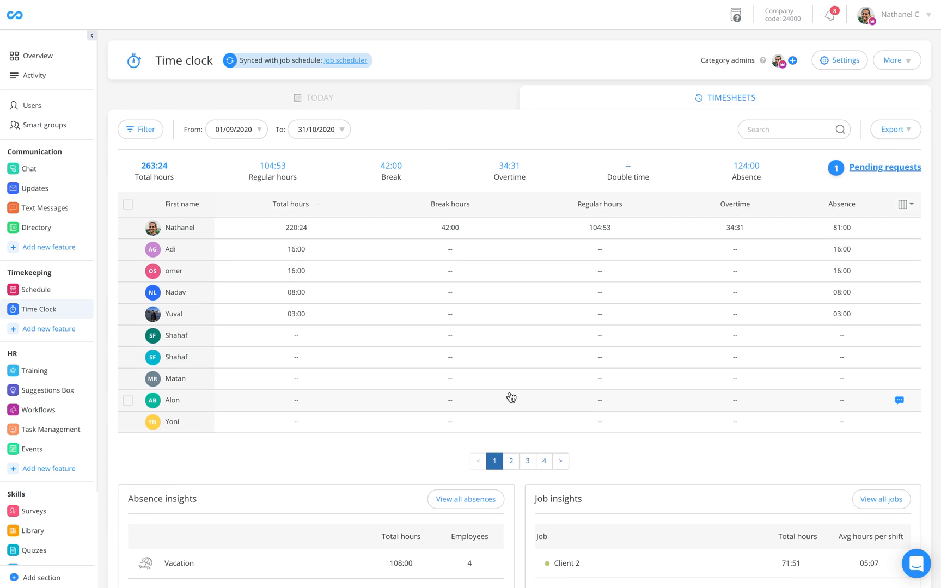
{"action": "scroll", "scroll_direction": "down", "scroll_amount": 3}
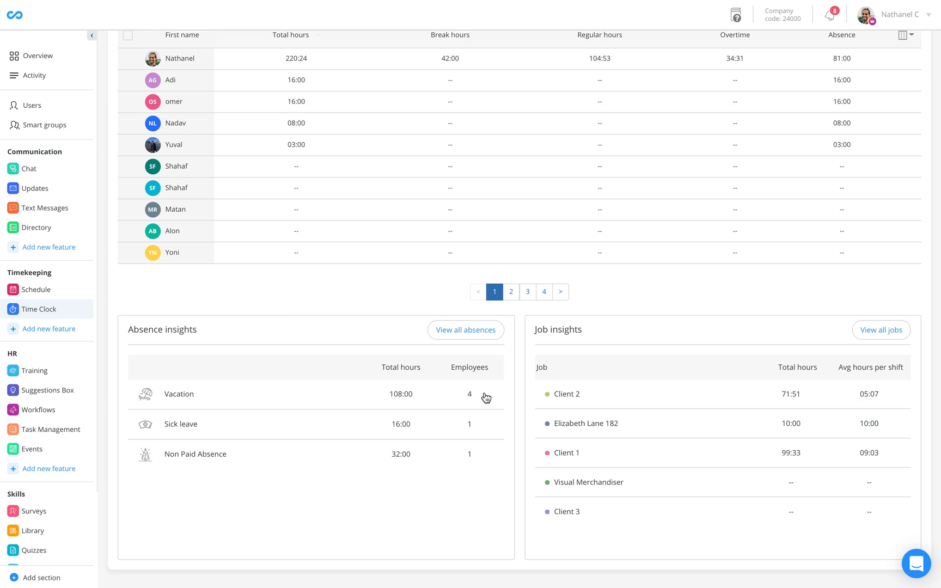
{"action": "mouse_move", "coordinate": [223, 393]}
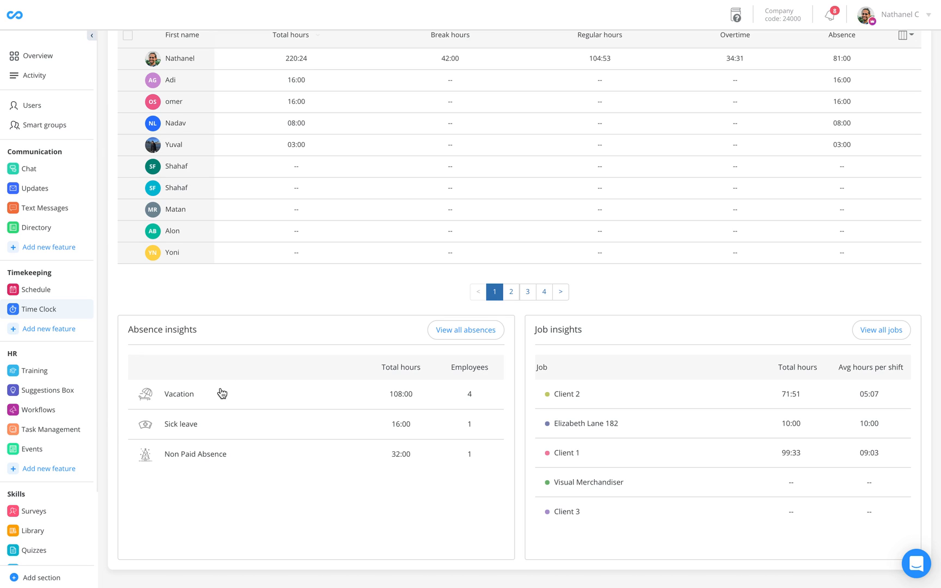
{"action": "mouse_move", "coordinate": [227, 454]}
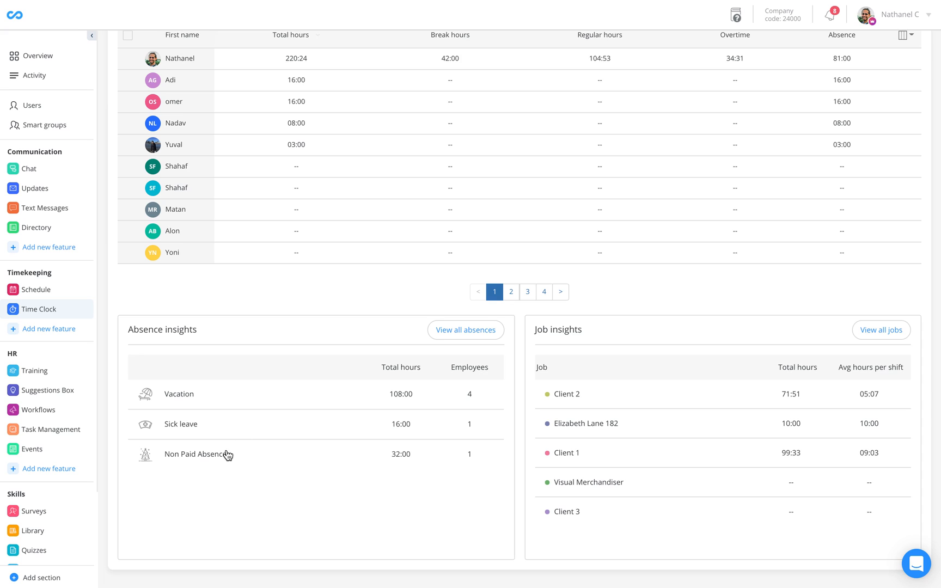
{"action": "mouse_move", "coordinate": [443, 393]}
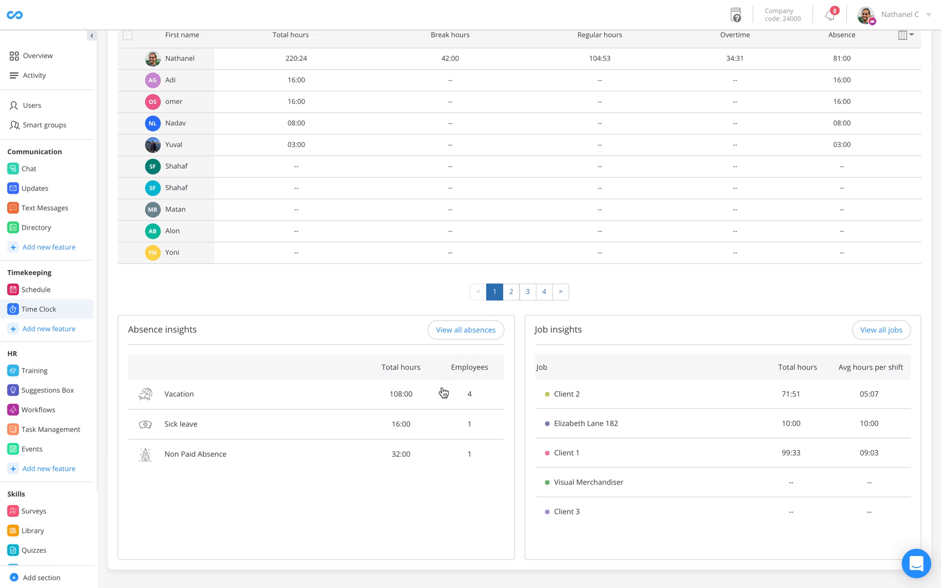
{"action": "mouse_move", "coordinate": [426, 371]}
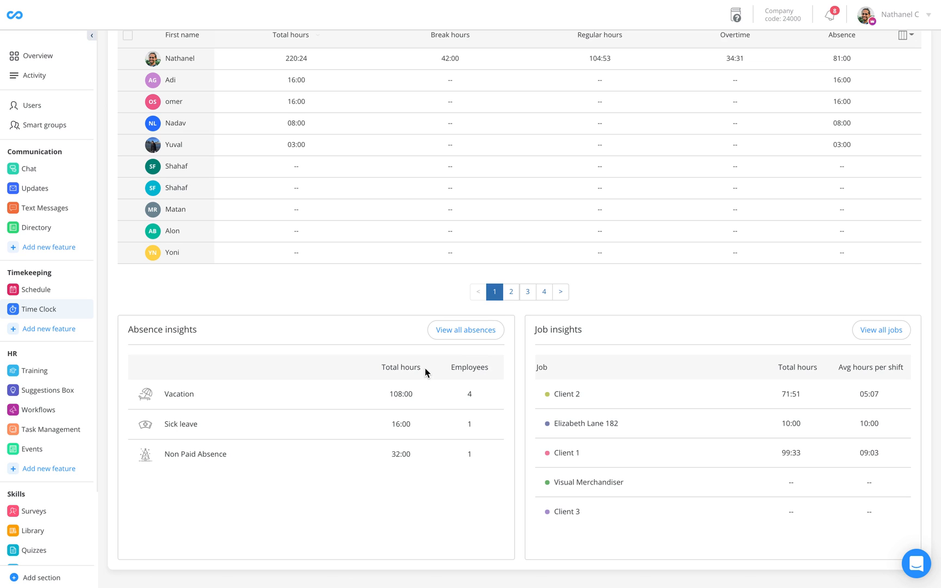
Open 'View all absences' from the Absence insights panel to list each employee's absences.
{"action": "left_click", "coordinate": [465, 329]}
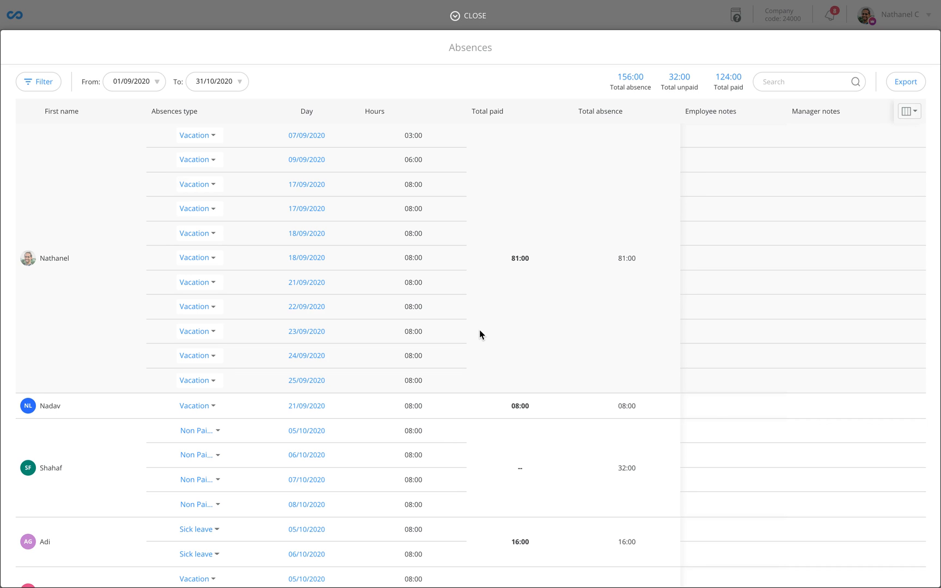
{"action": "mouse_move", "coordinate": [386, 395]}
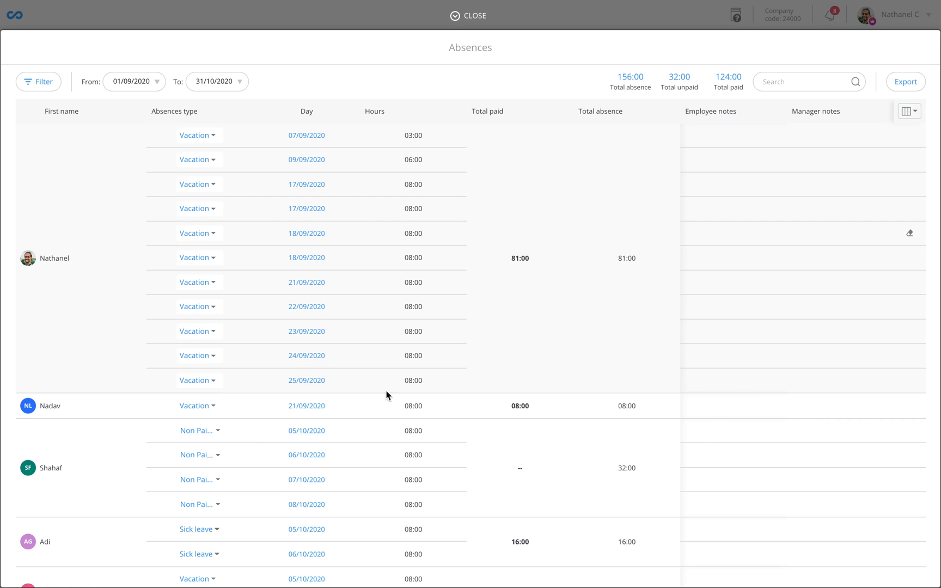
{"action": "mouse_move", "coordinate": [457, 167]}
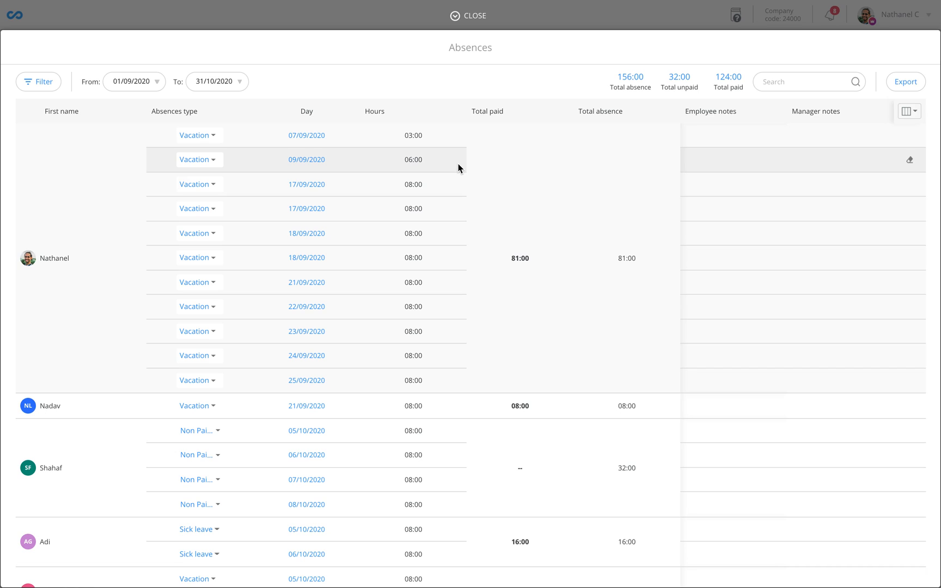